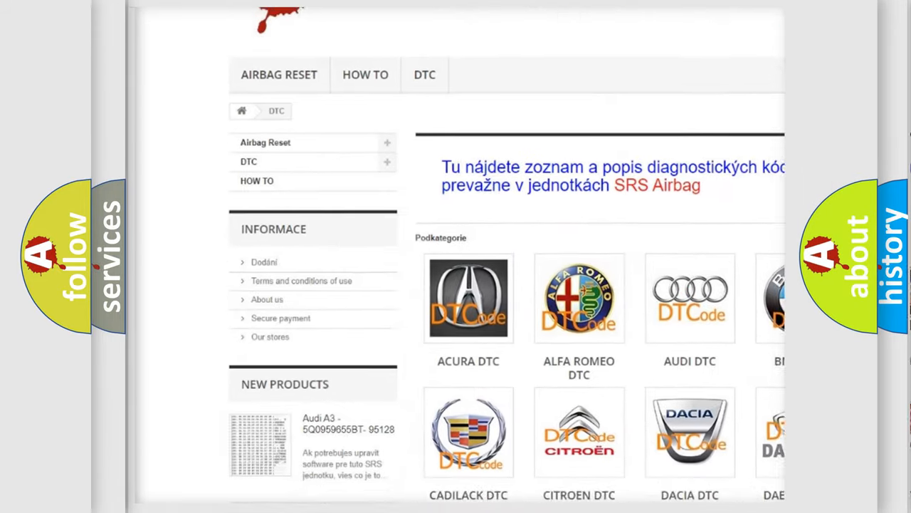
Enter the final 0 in the Audi slide's Code field so it reads P0030
scroll("down", 3)
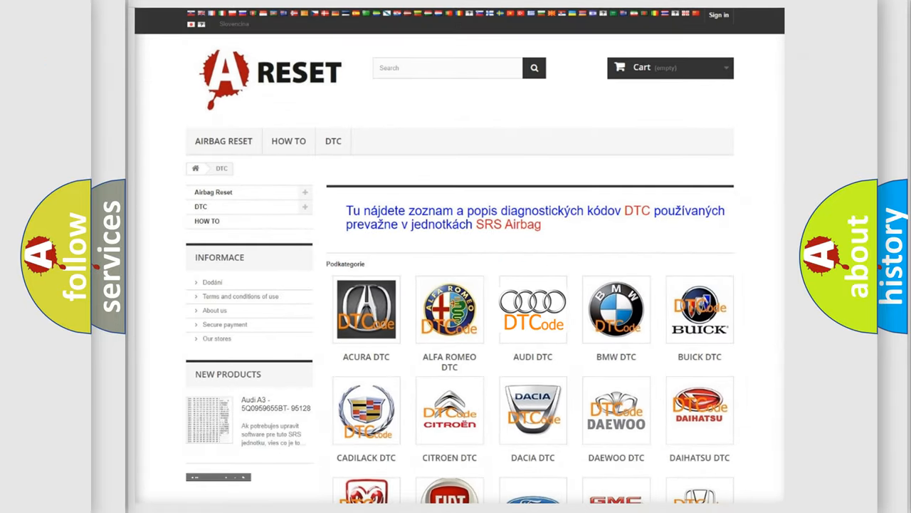
left_click(533, 309)
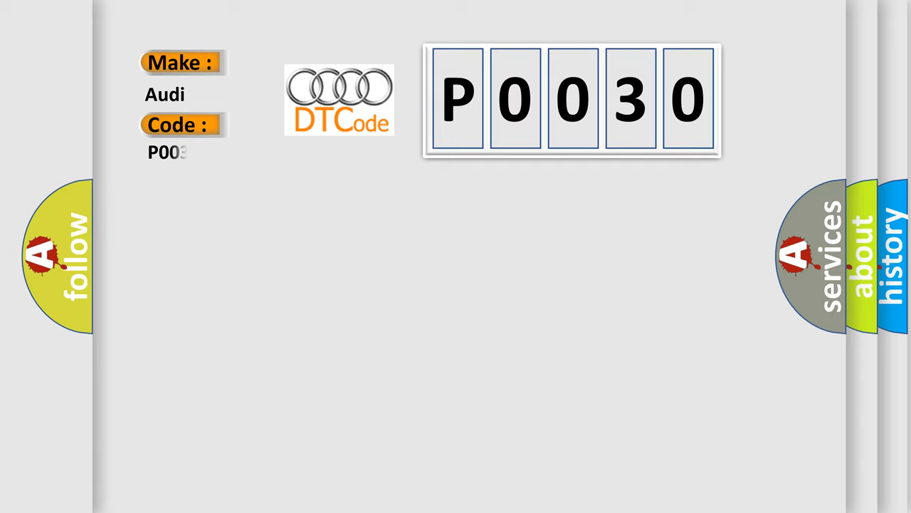
type("0")
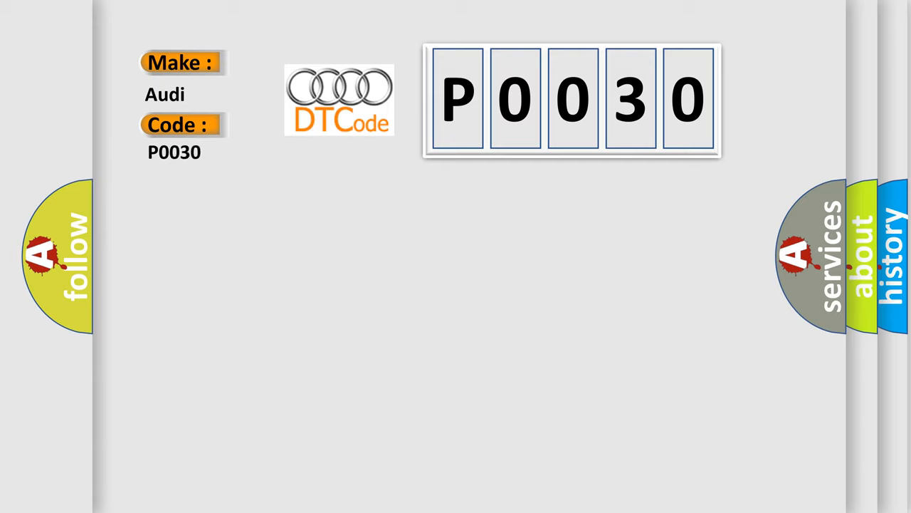